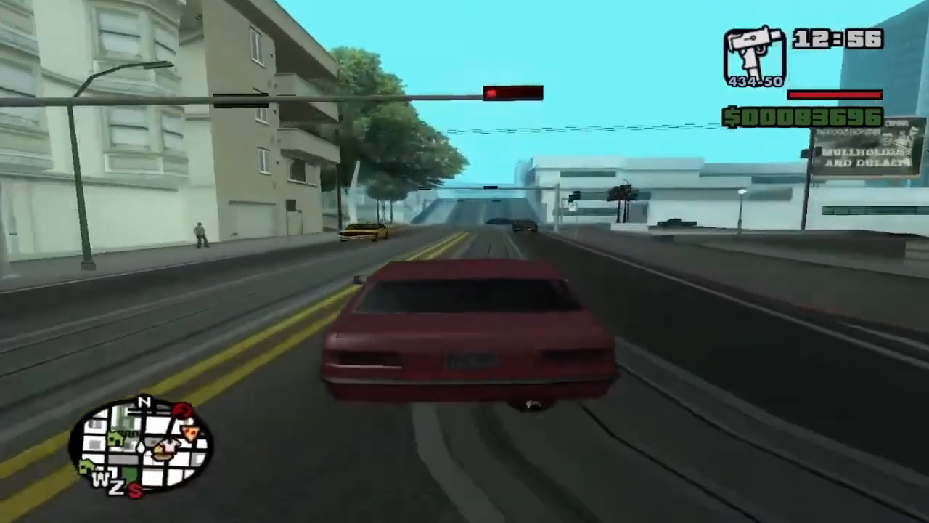
pyautogui.press('w')
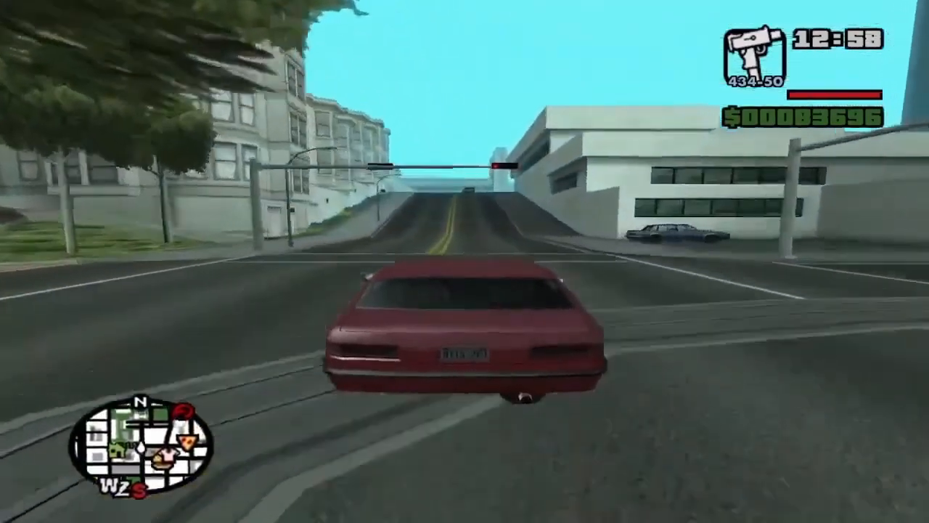